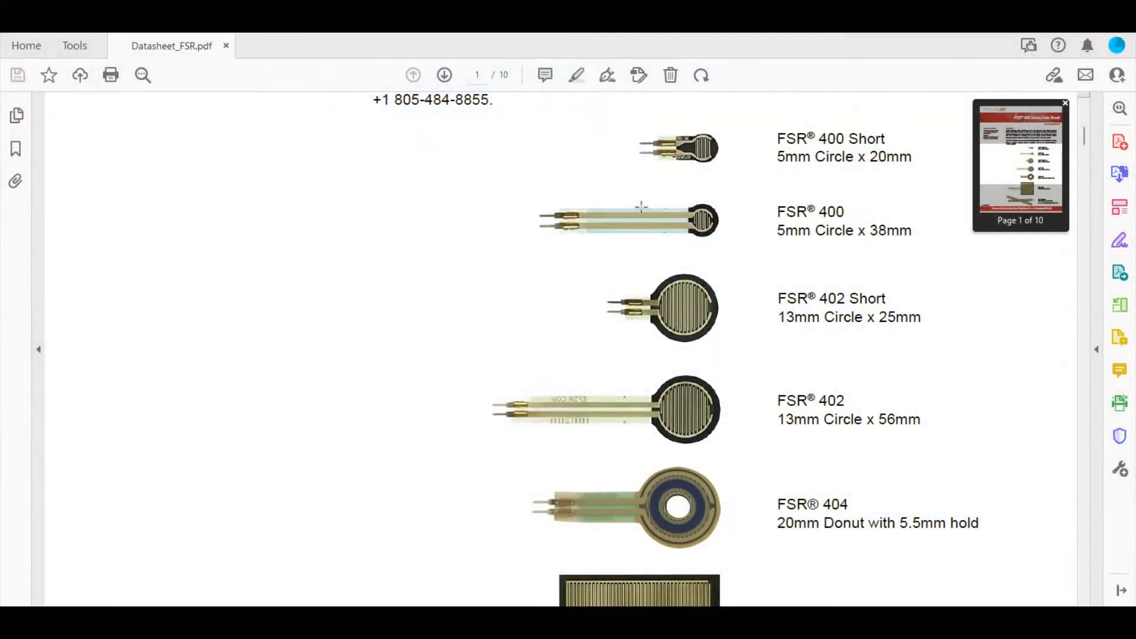
Step: Scroll page 1 down to the FSR 406 square and FSR 408 strip entries
{"action": "scroll", "scroll_direction": "down", "scroll_amount": 3}
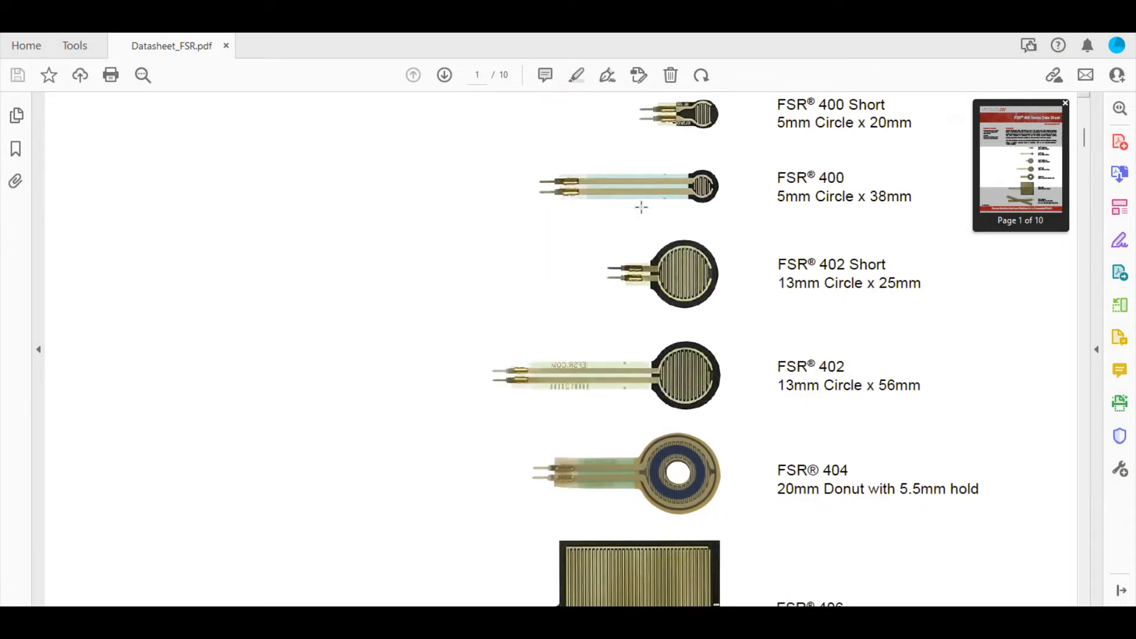
{"action": "scroll", "scroll_direction": "down", "scroll_amount": 3}
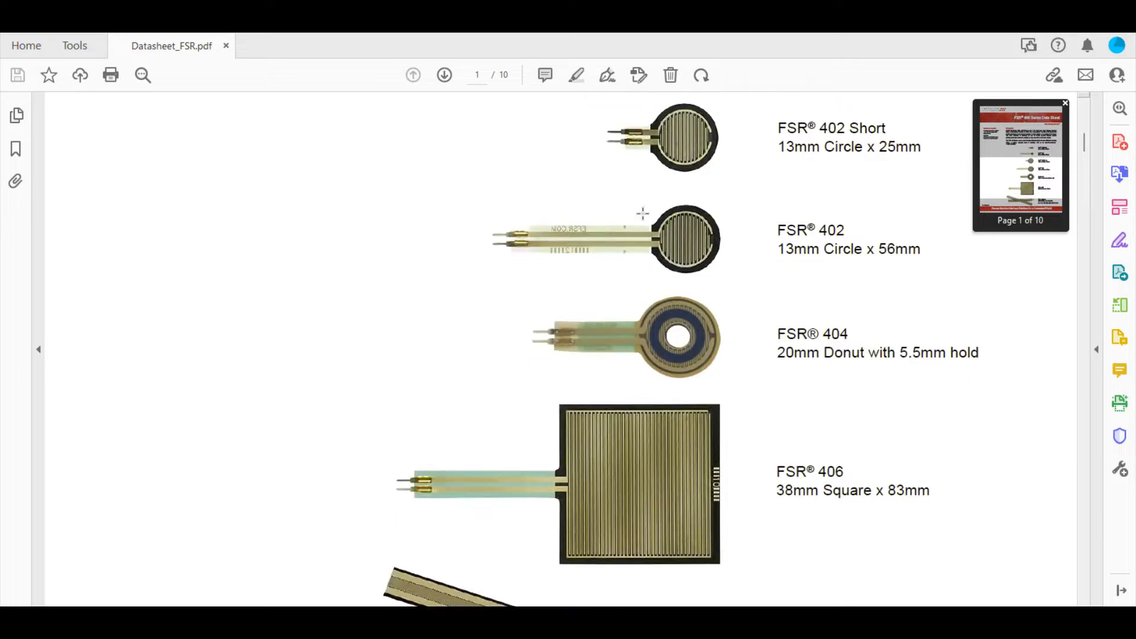
{"action": "scroll", "scroll_direction": "down", "scroll_amount": 3}
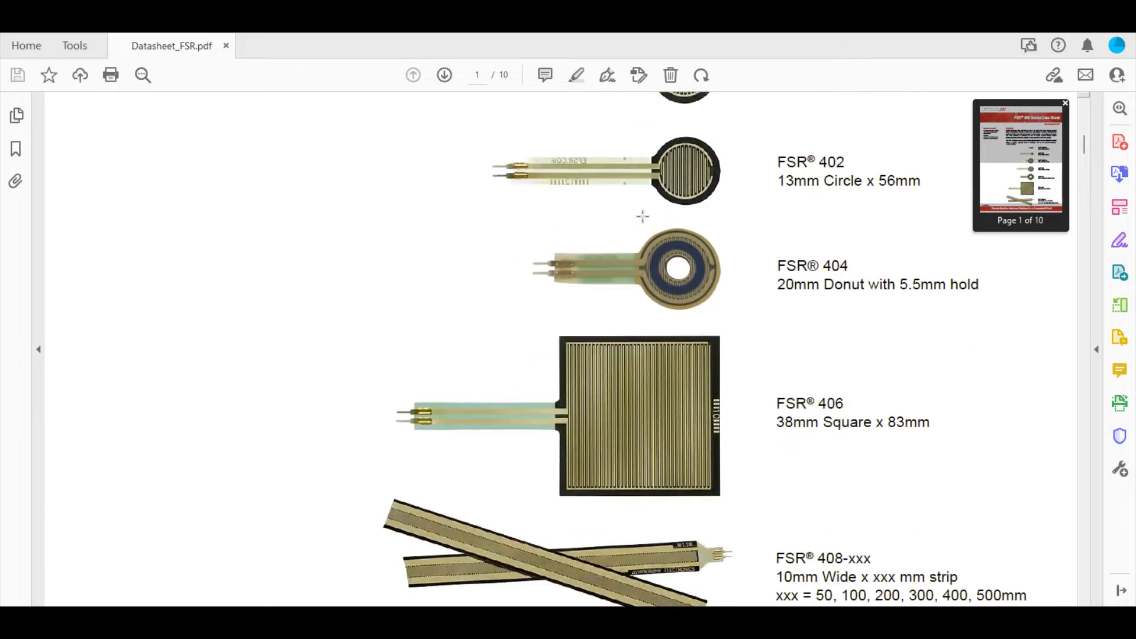
{"action": "scroll", "scroll_direction": "down", "scroll_amount": 3}
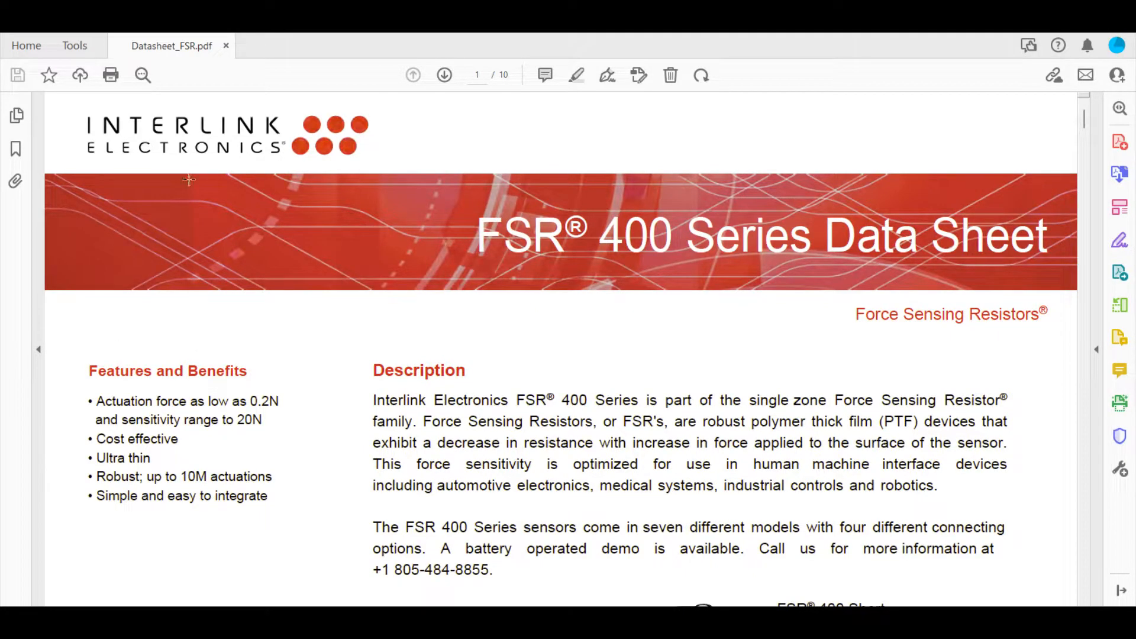
{"action": "mouse_move", "coordinate": [1036, 151]}
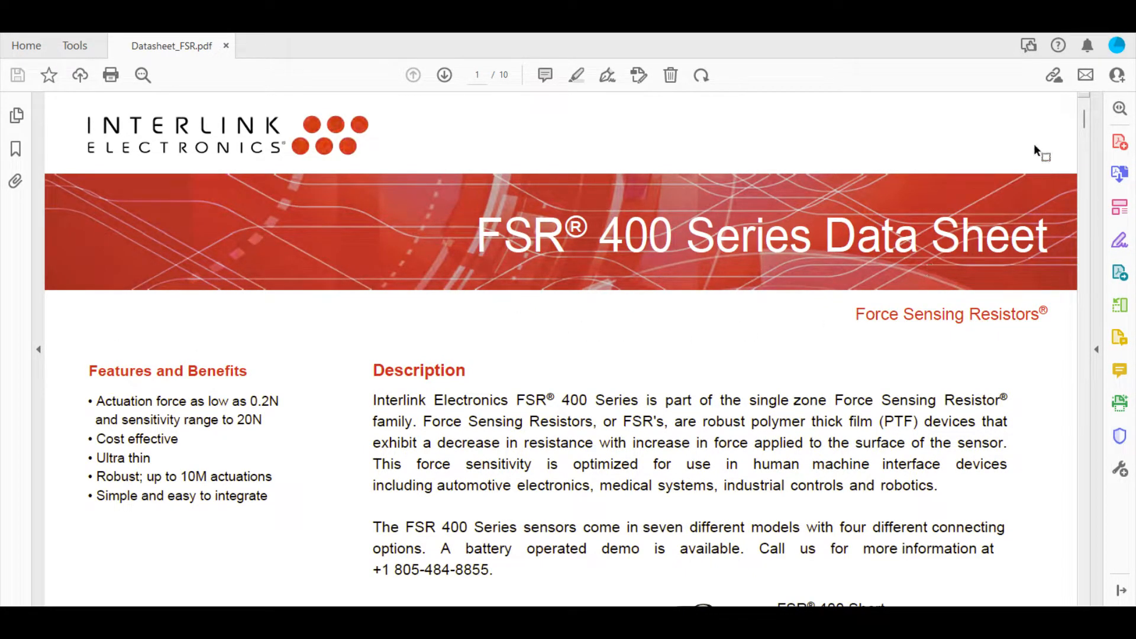
Step: Scroll down to page 9's Model 406 layer stack-up and exploded view drawing
{"action": "scroll", "scroll_direction": "down", "scroll_amount": 3}
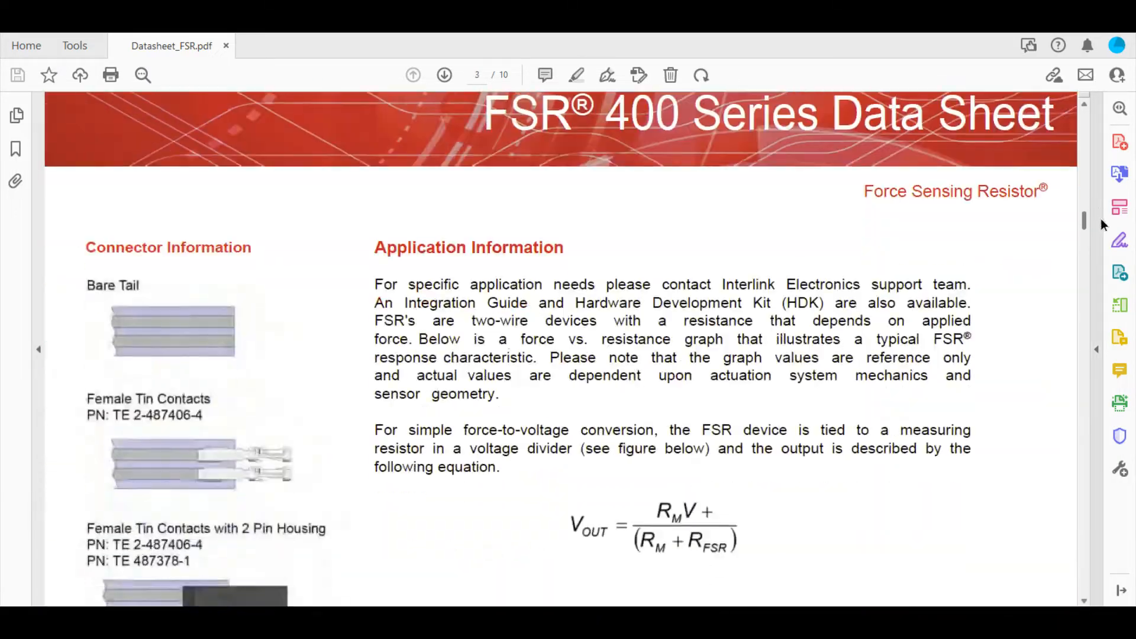
{"action": "scroll", "scroll_direction": "down", "scroll_amount": 3}
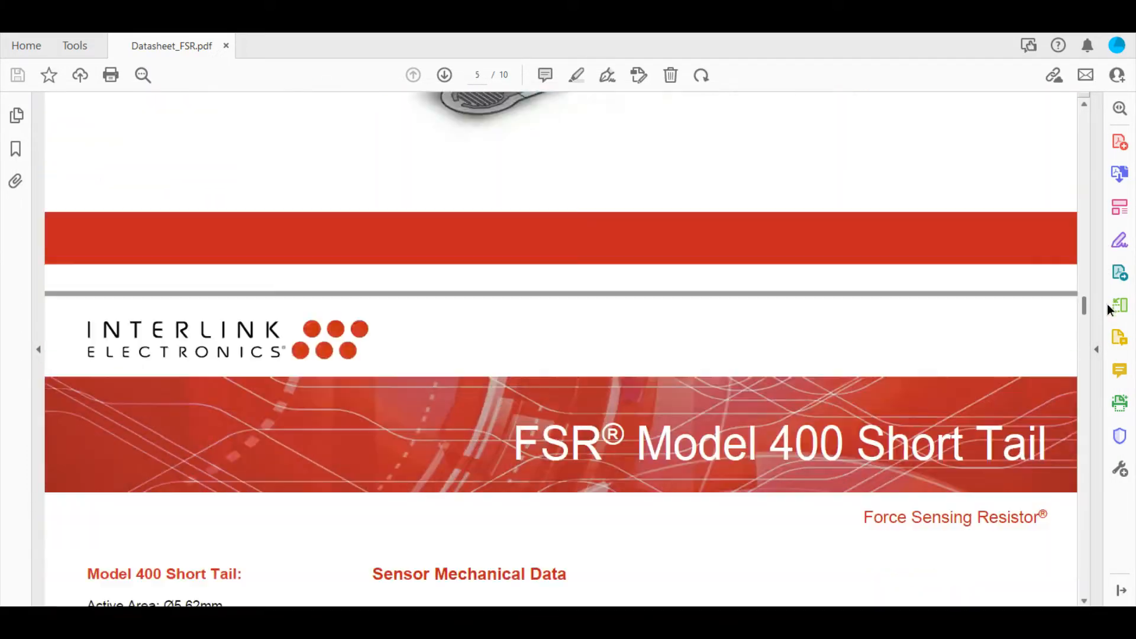
{"action": "scroll", "scroll_direction": "down", "scroll_amount": 3}
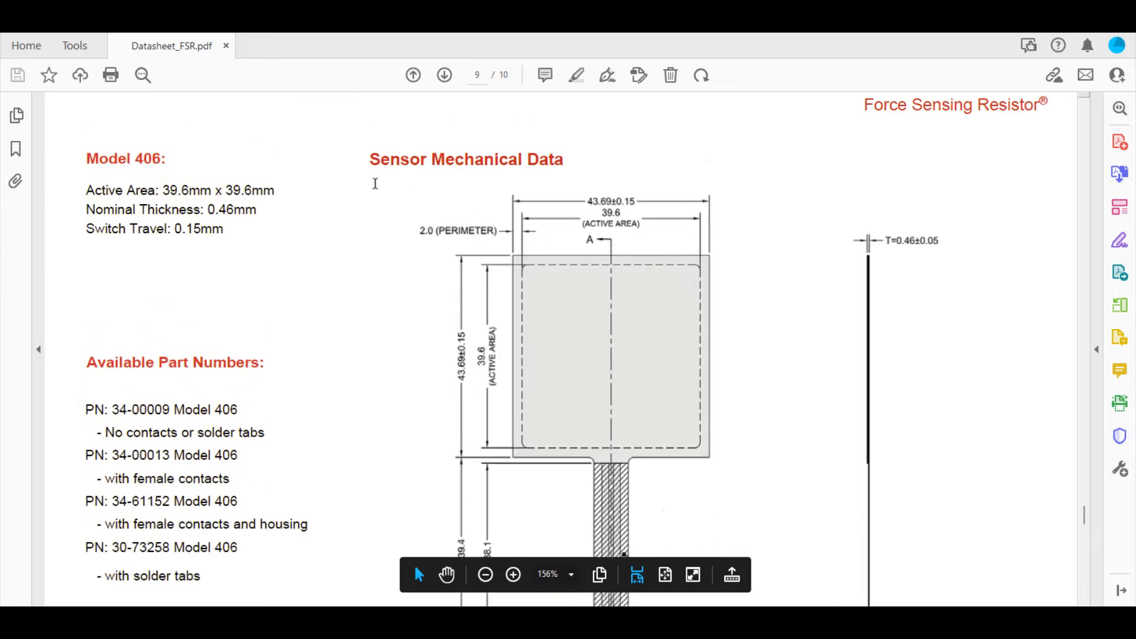
{"action": "mouse_move", "coordinate": [427, 239]}
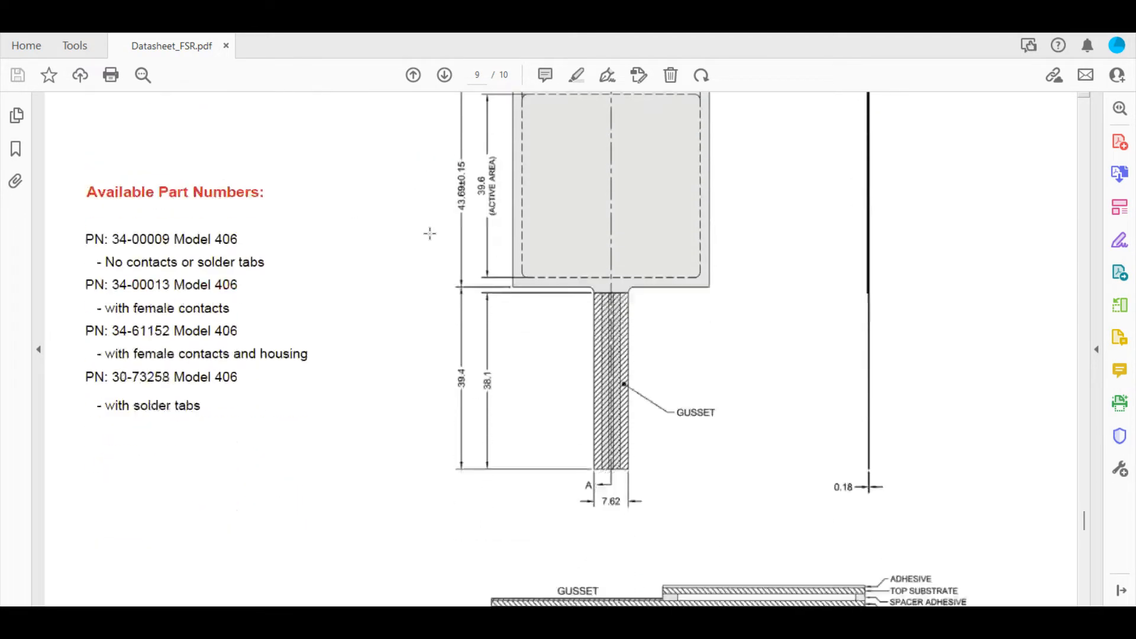
{"action": "scroll", "scroll_direction": "down", "scroll_amount": 3}
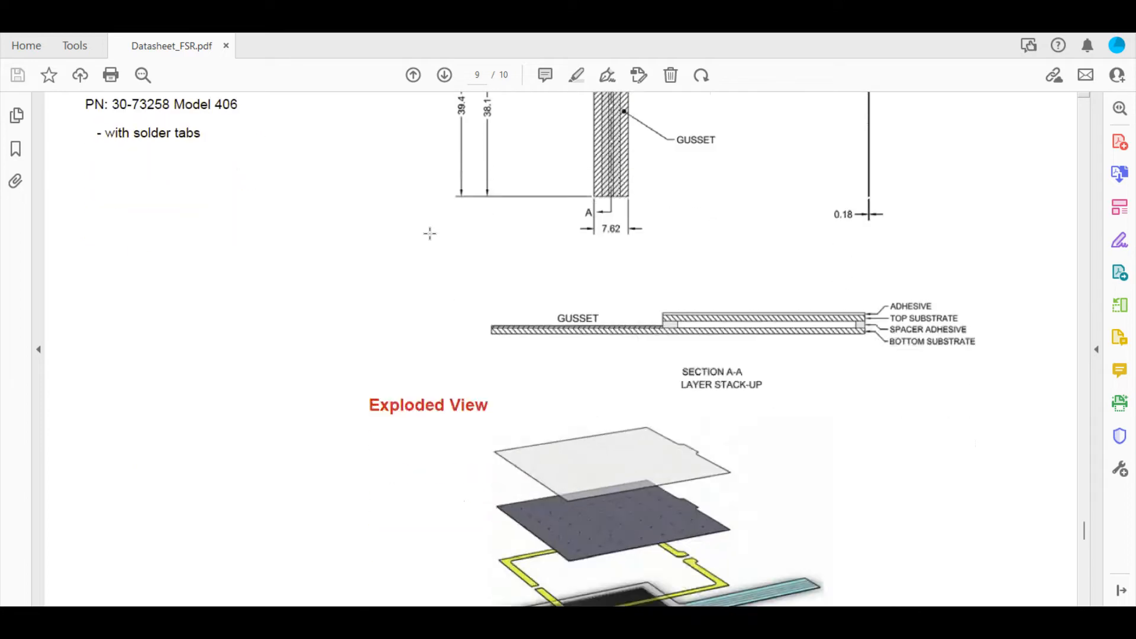
{"action": "scroll", "scroll_direction": "down", "scroll_amount": 3}
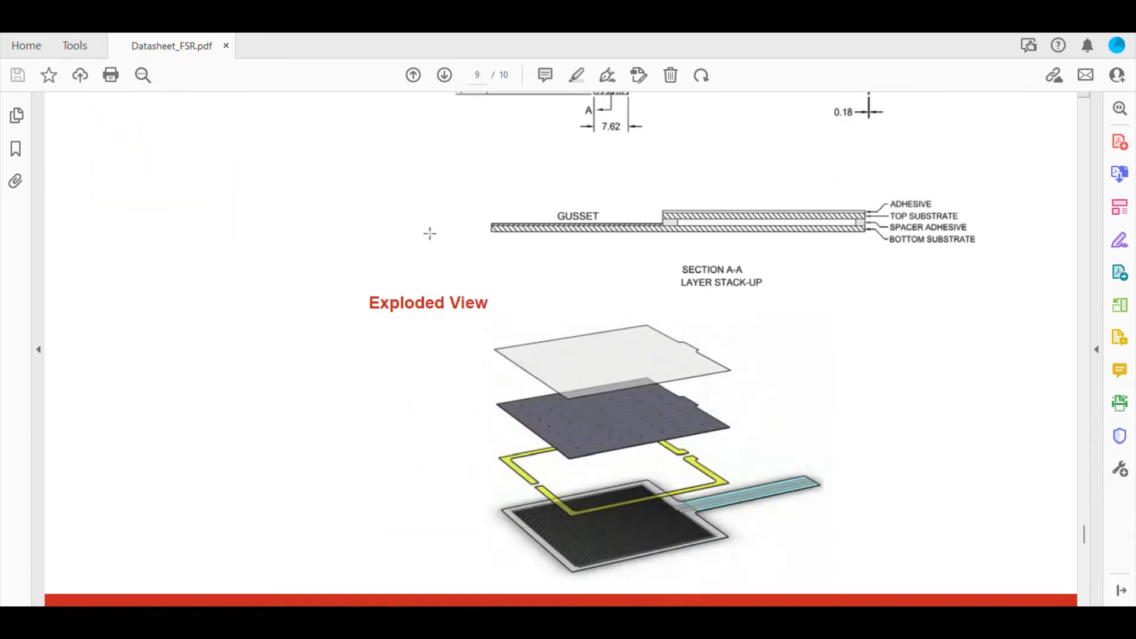
{"action": "scroll", "scroll_direction": "down", "scroll_amount": 3}
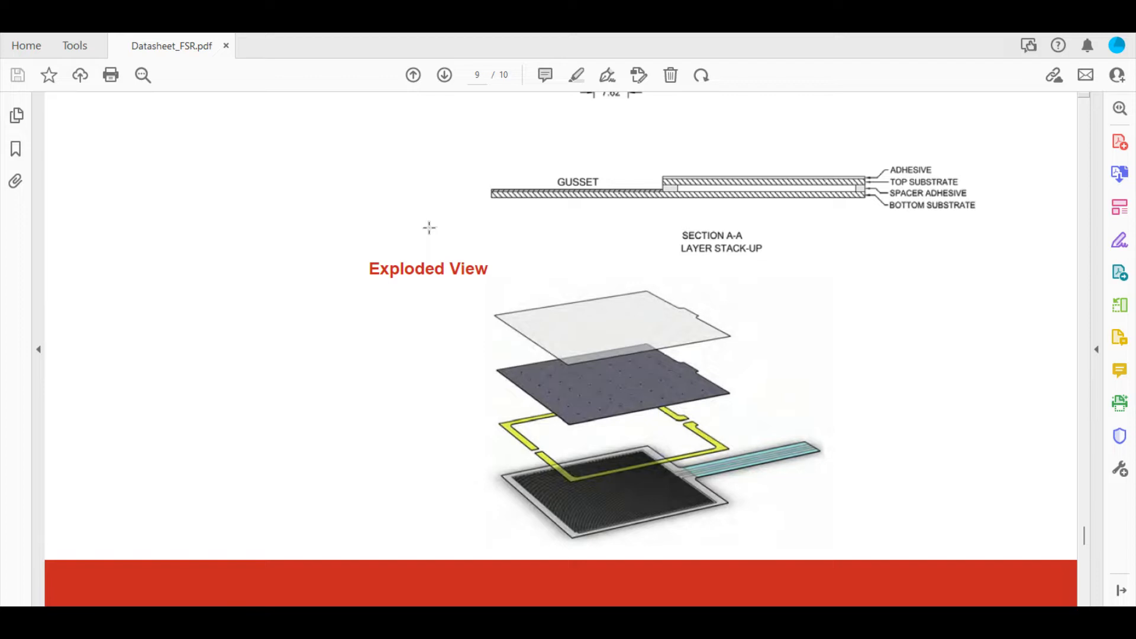
{"action": "mouse_move", "coordinate": [494, 258]}
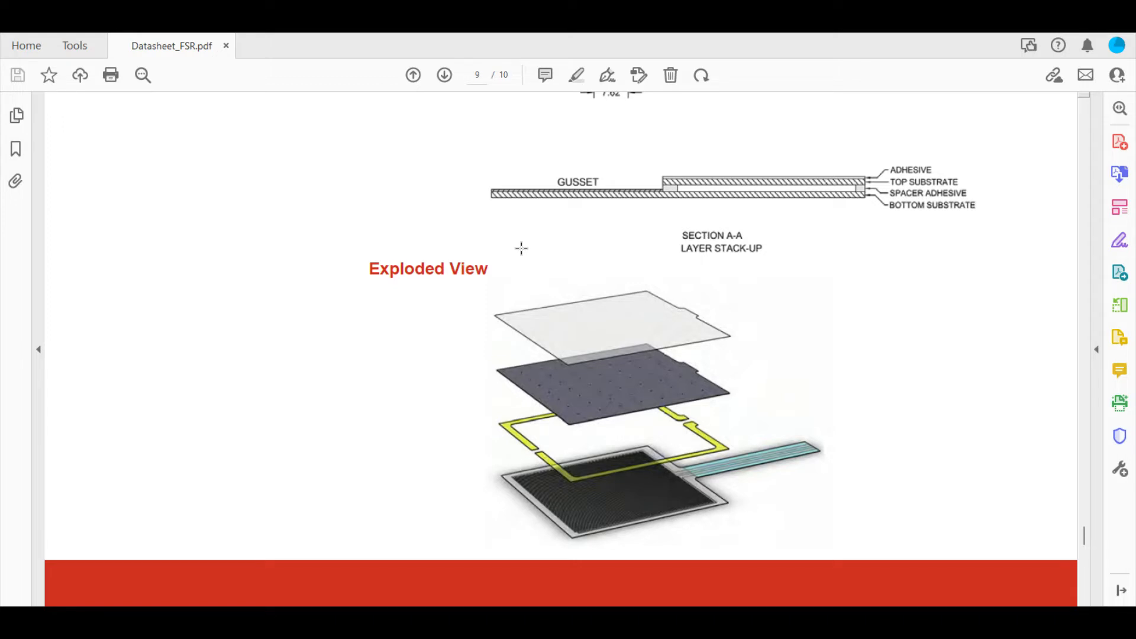
{"action": "mouse_move", "coordinate": [528, 256]}
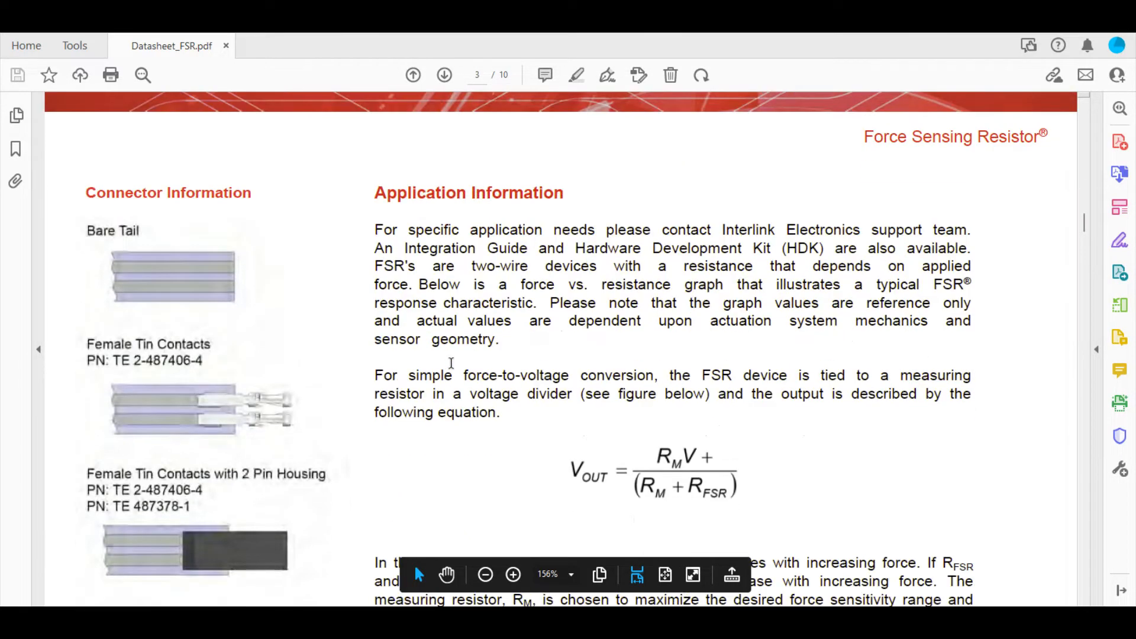
Step: Scroll page 3 below the output-voltage equation toward the force graphs
{"action": "scroll", "scroll_direction": "down", "scroll_amount": 3}
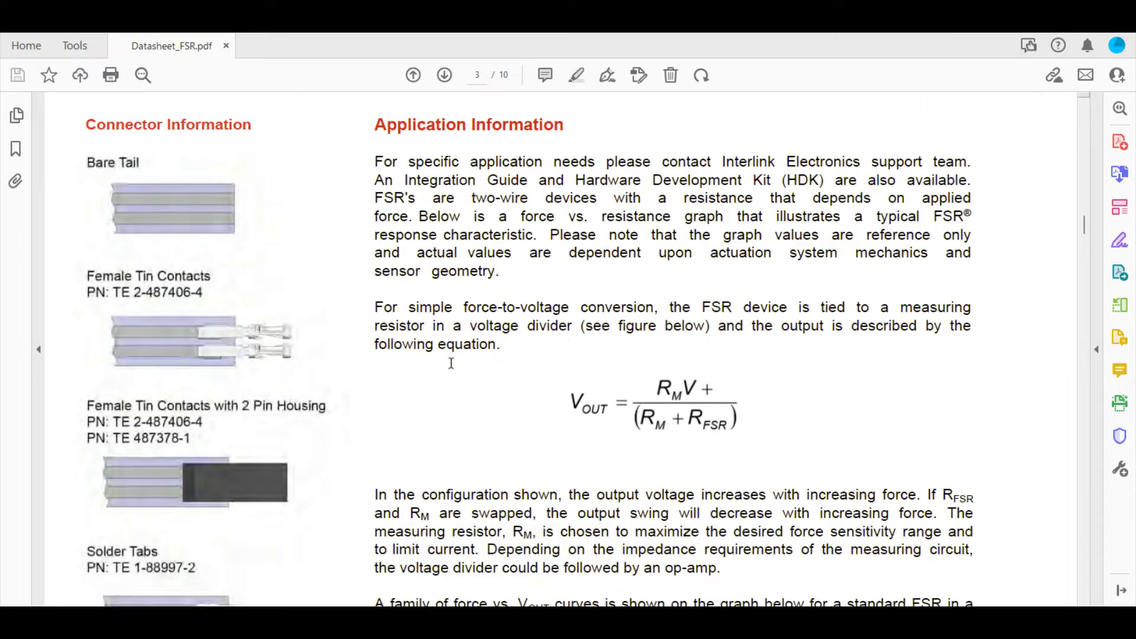
{"action": "scroll", "scroll_direction": "down", "scroll_amount": 3}
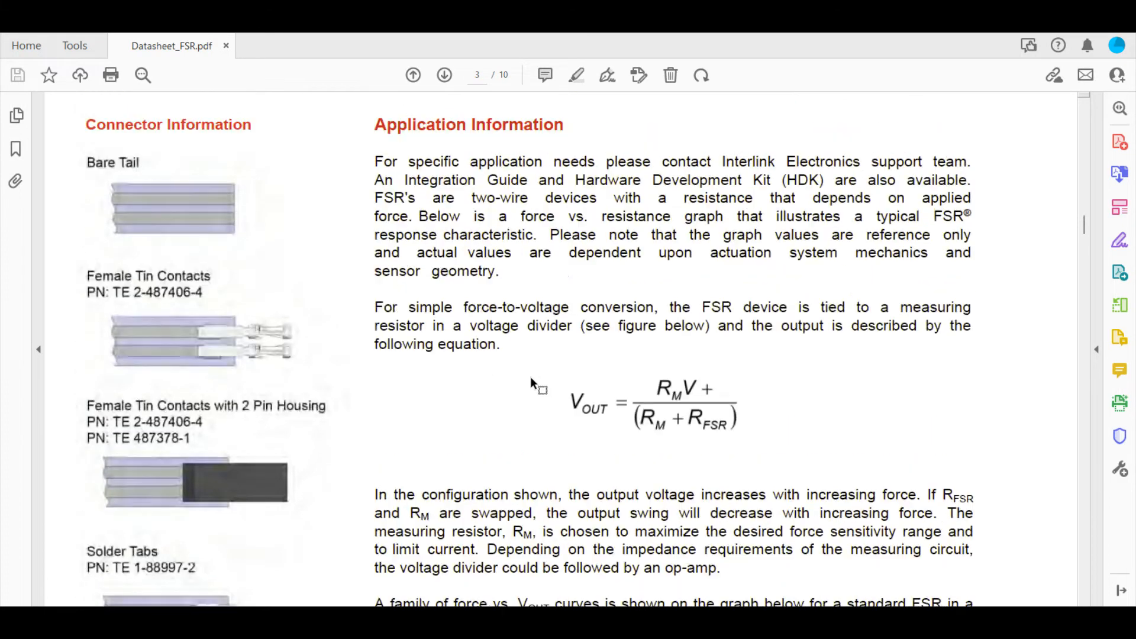
{"action": "mouse_move", "coordinate": [639, 455]}
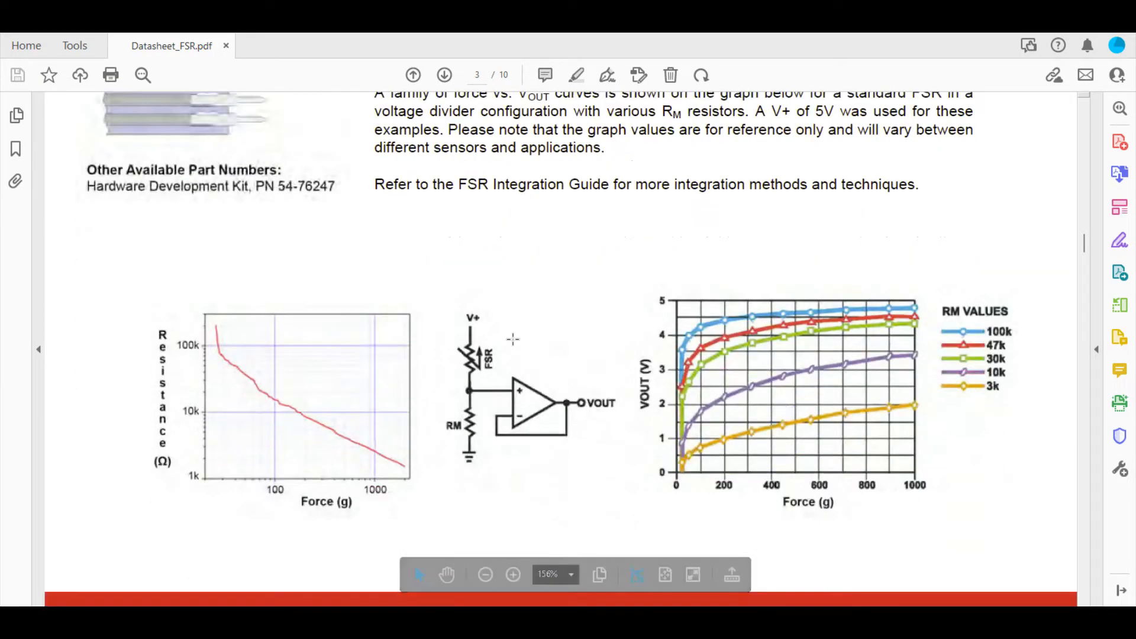
{"action": "scroll", "scroll_direction": "down", "scroll_amount": 3}
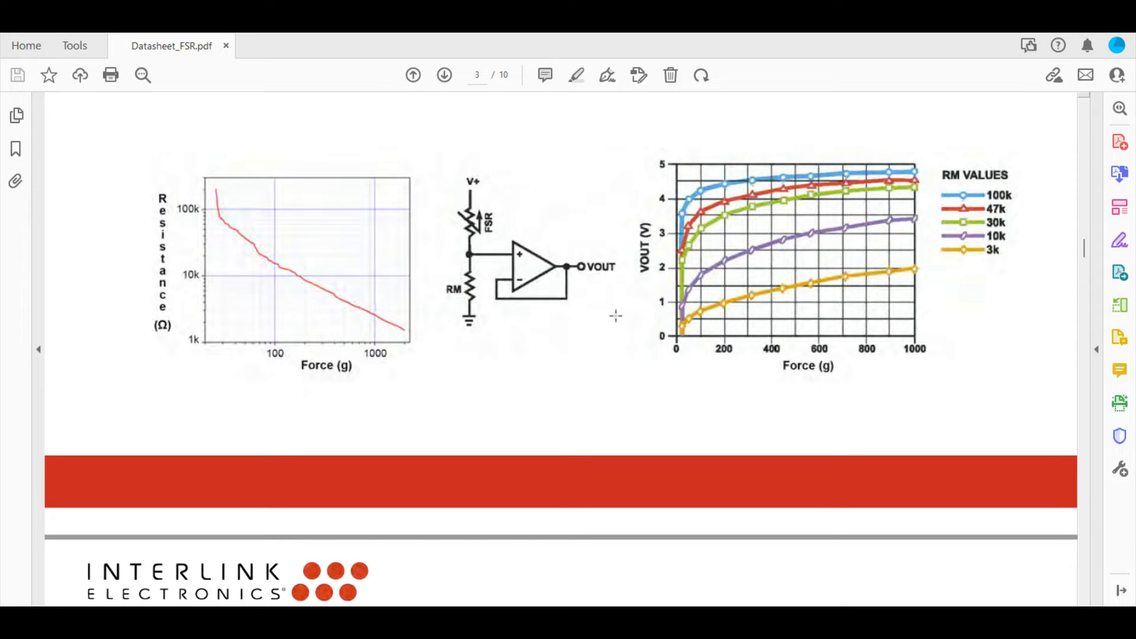
{"action": "mouse_move", "coordinate": [517, 326]}
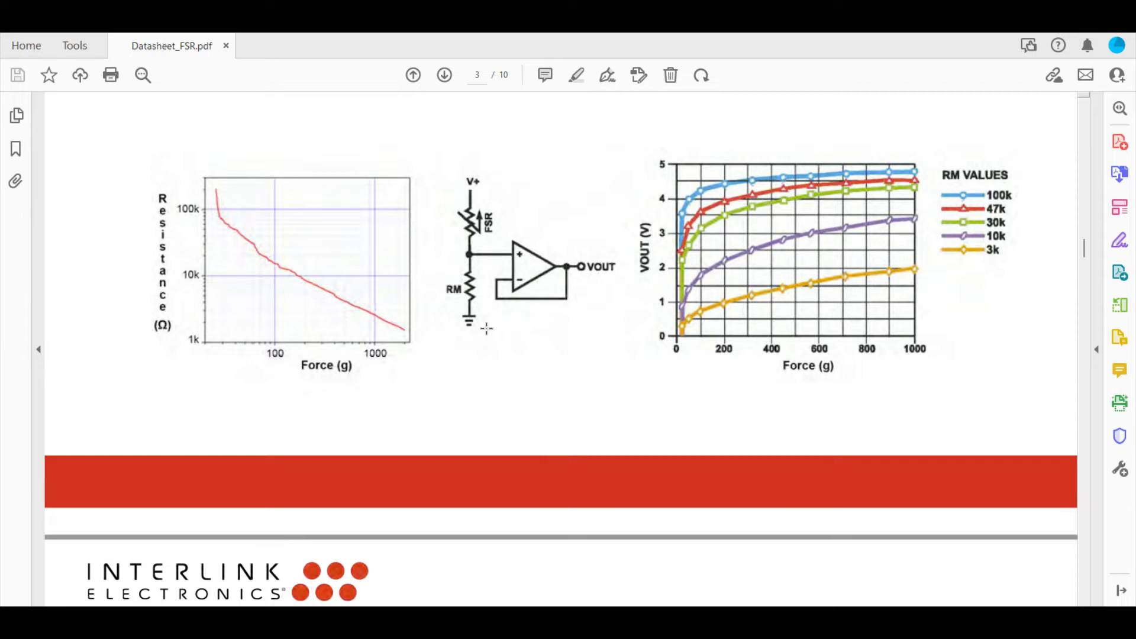
{"action": "mouse_move", "coordinate": [530, 324]}
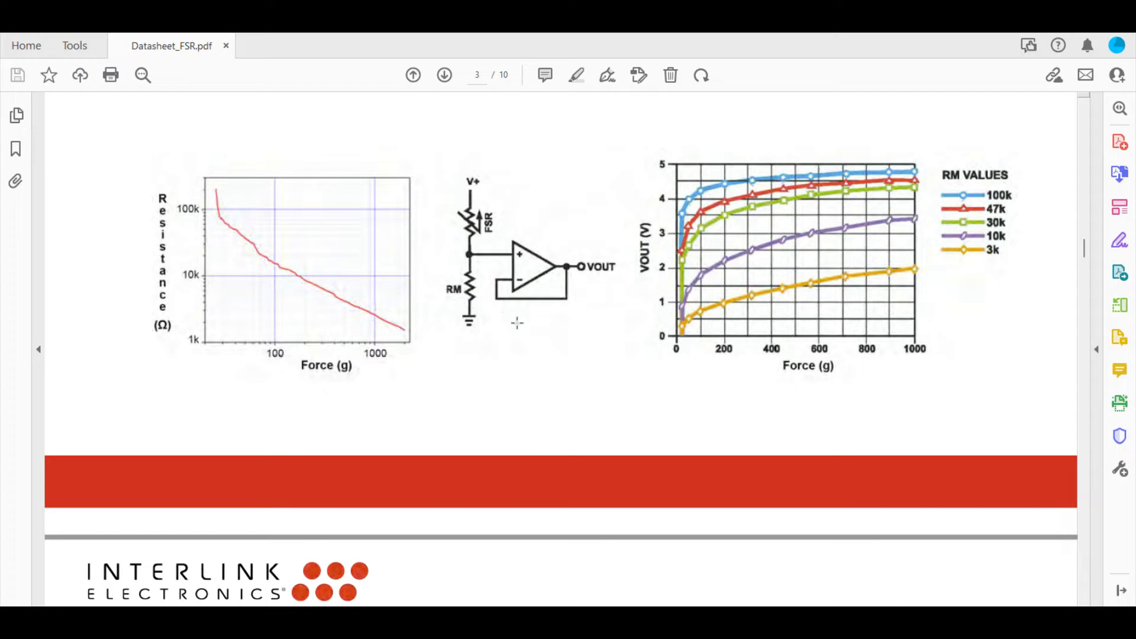
{"action": "mouse_move", "coordinate": [526, 332]}
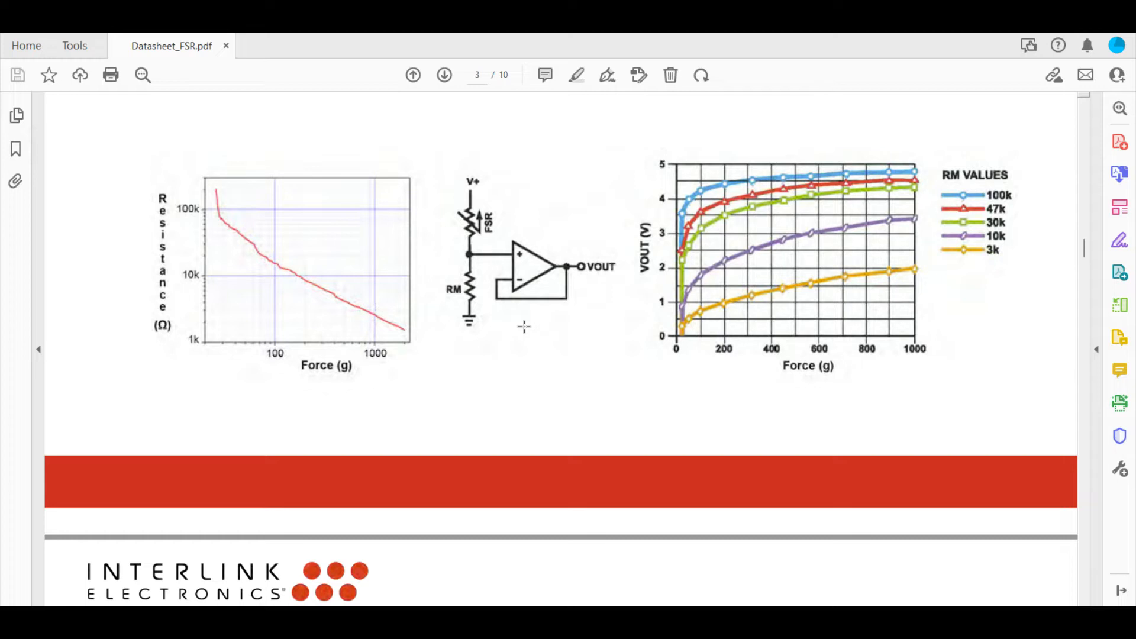
{"action": "mouse_move", "coordinate": [517, 326]}
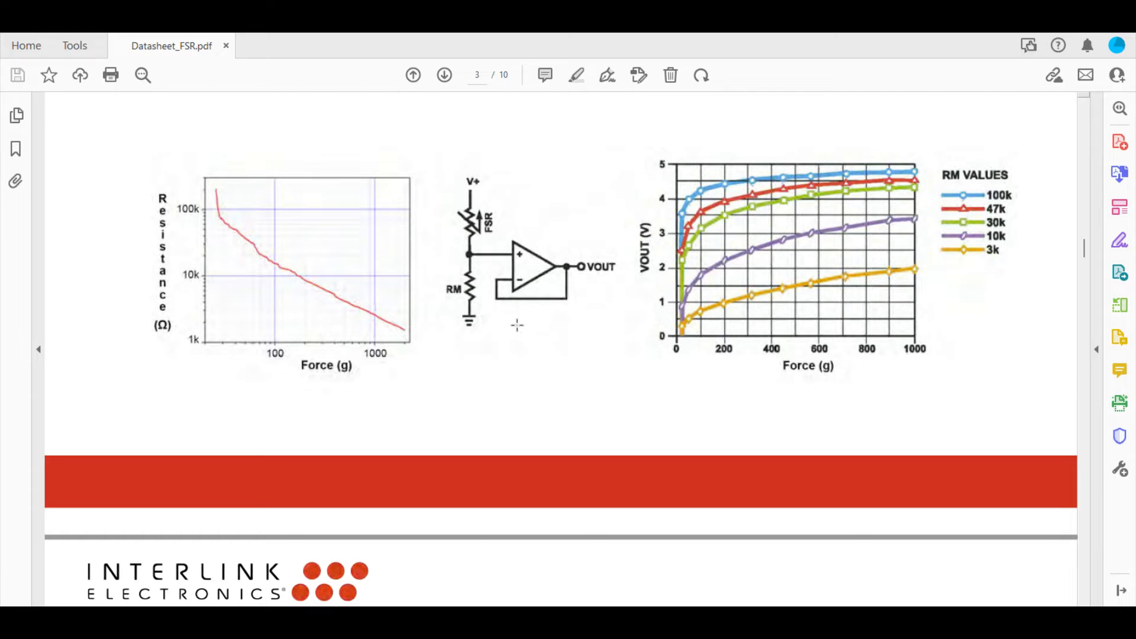
{"action": "mouse_move", "coordinate": [517, 327]}
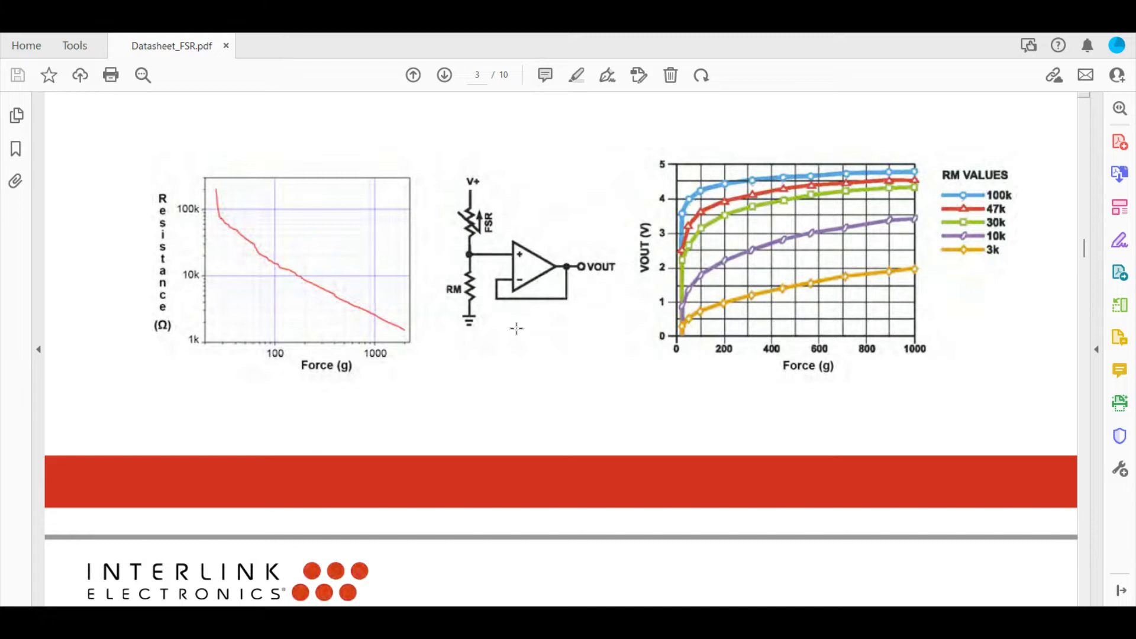
{"action": "mouse_move", "coordinate": [383, 339]}
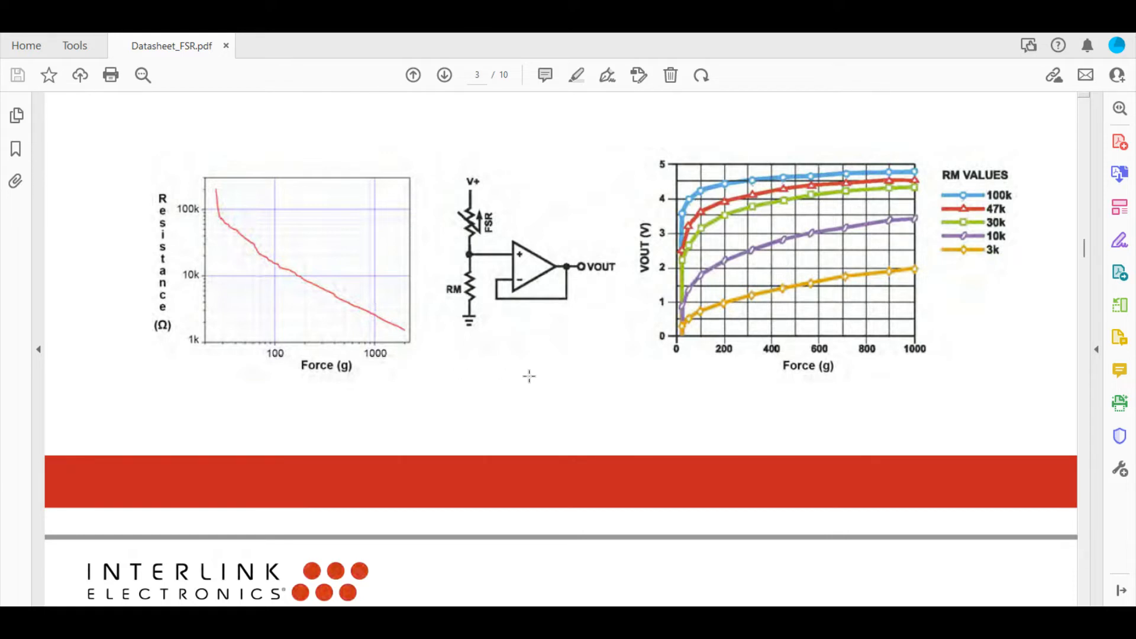
{"action": "mouse_move", "coordinate": [549, 397]}
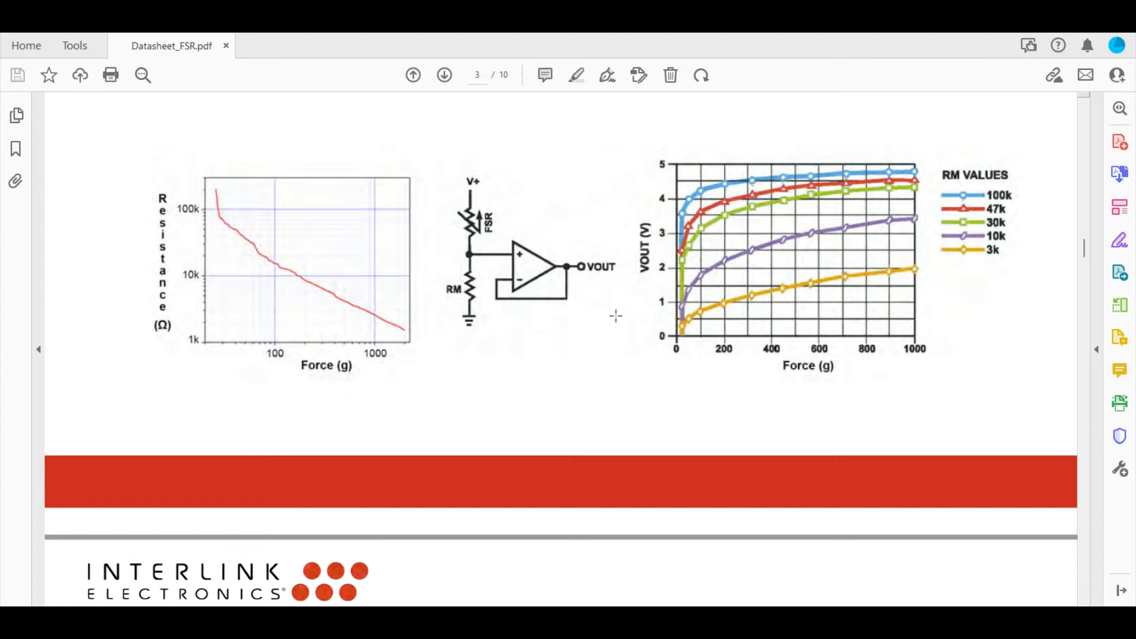
{"action": "mouse_move", "coordinate": [537, 333]}
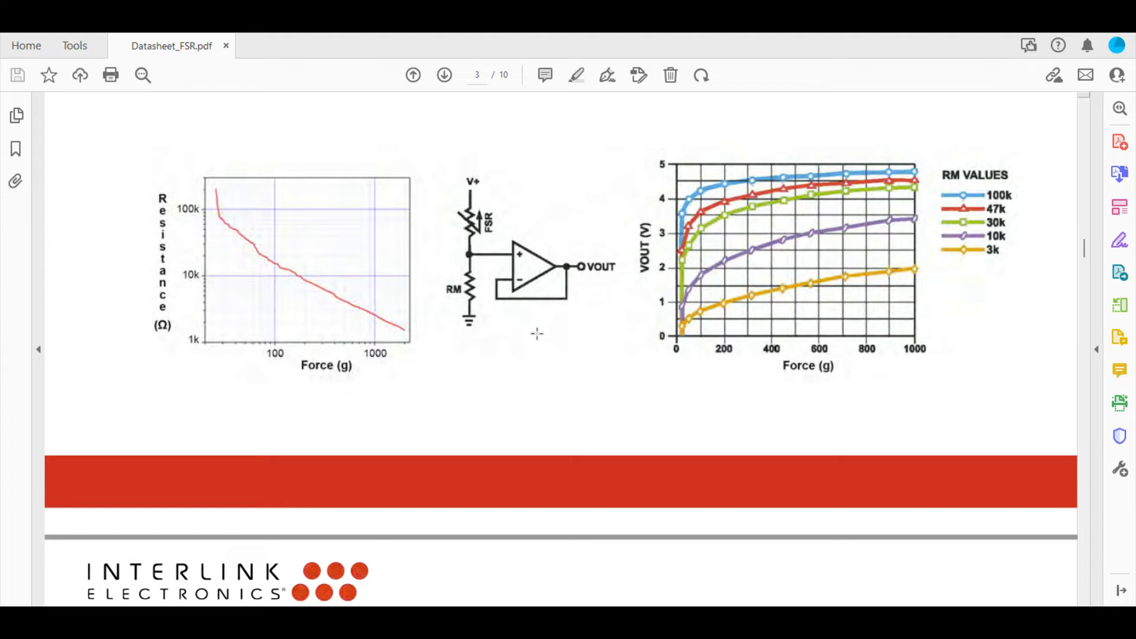
{"action": "mouse_move", "coordinate": [513, 326]}
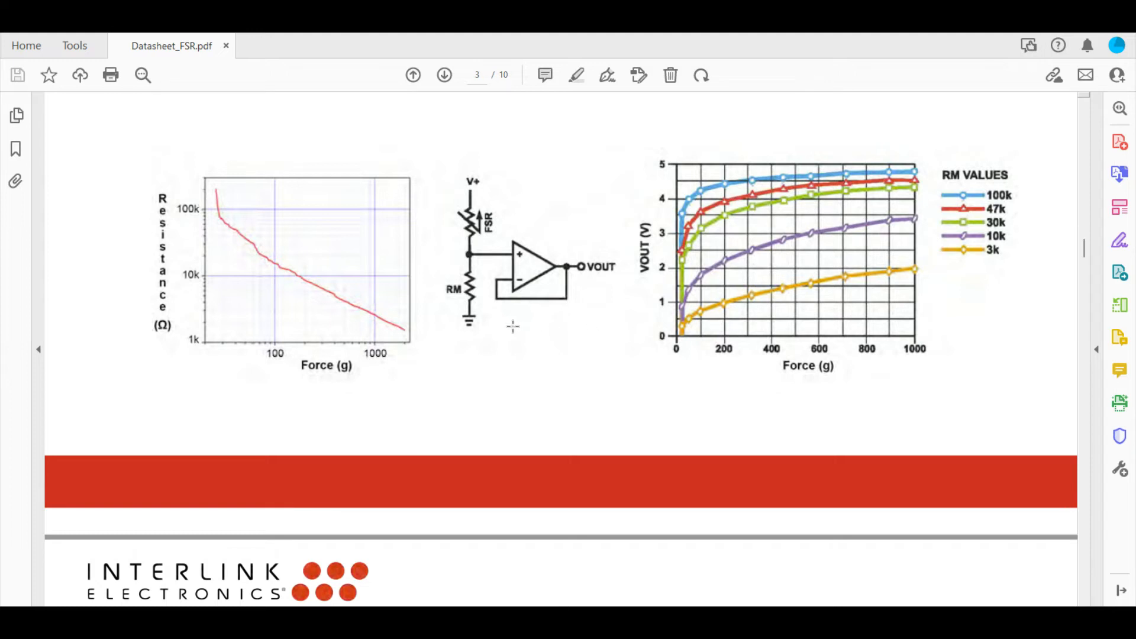
{"action": "mouse_move", "coordinate": [485, 328]}
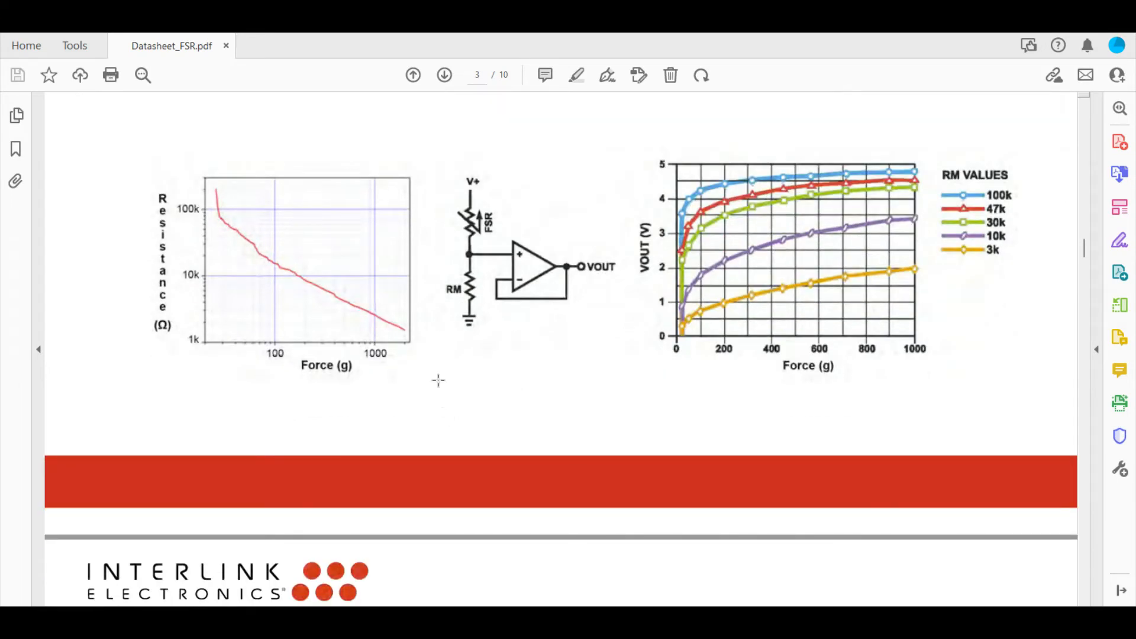
{"action": "mouse_move", "coordinate": [494, 324]}
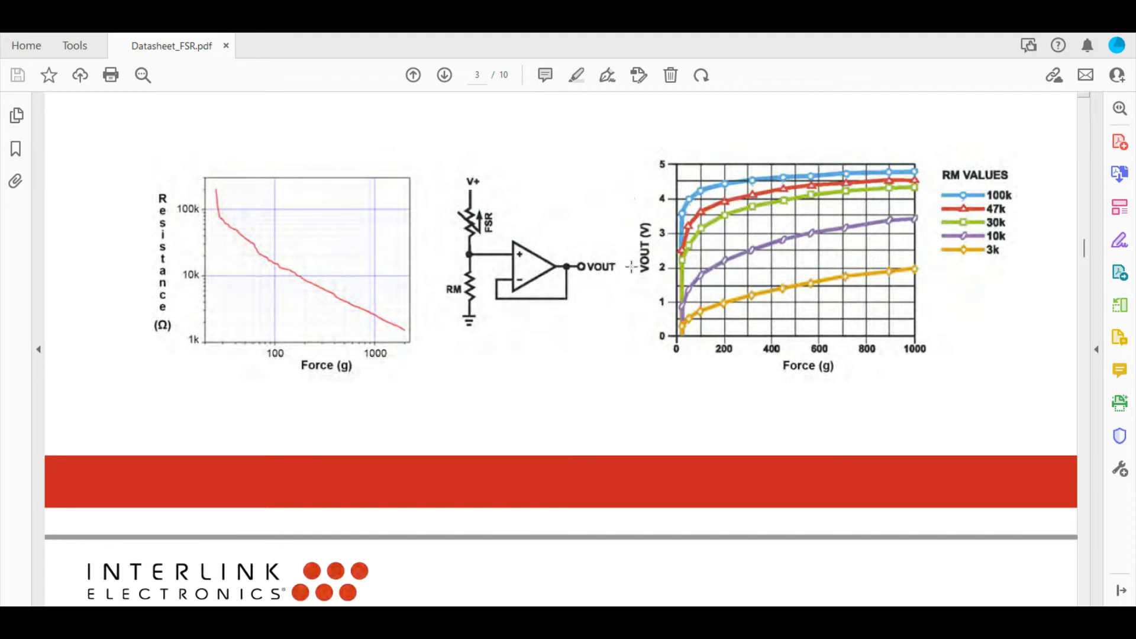
{"action": "mouse_move", "coordinate": [462, 169]}
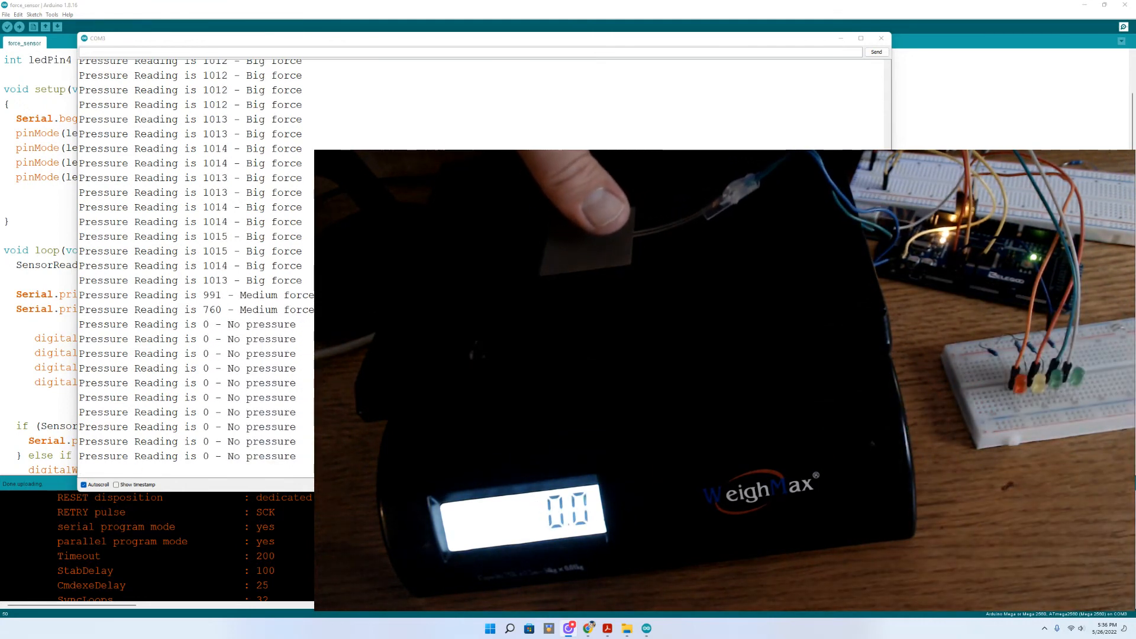
Step: Close the Serial Monitor readings to return to the force_sensor sketch
{"action": "left_click", "coordinate": [880, 38]}
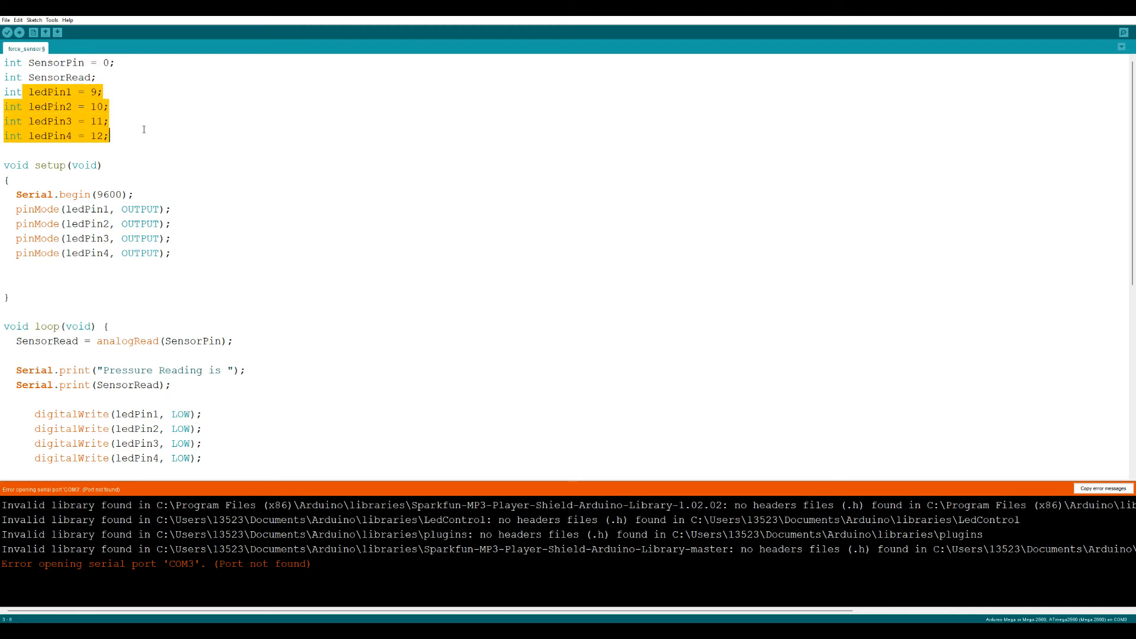
{"action": "scroll", "scroll_direction": "down", "scroll_amount": 3}
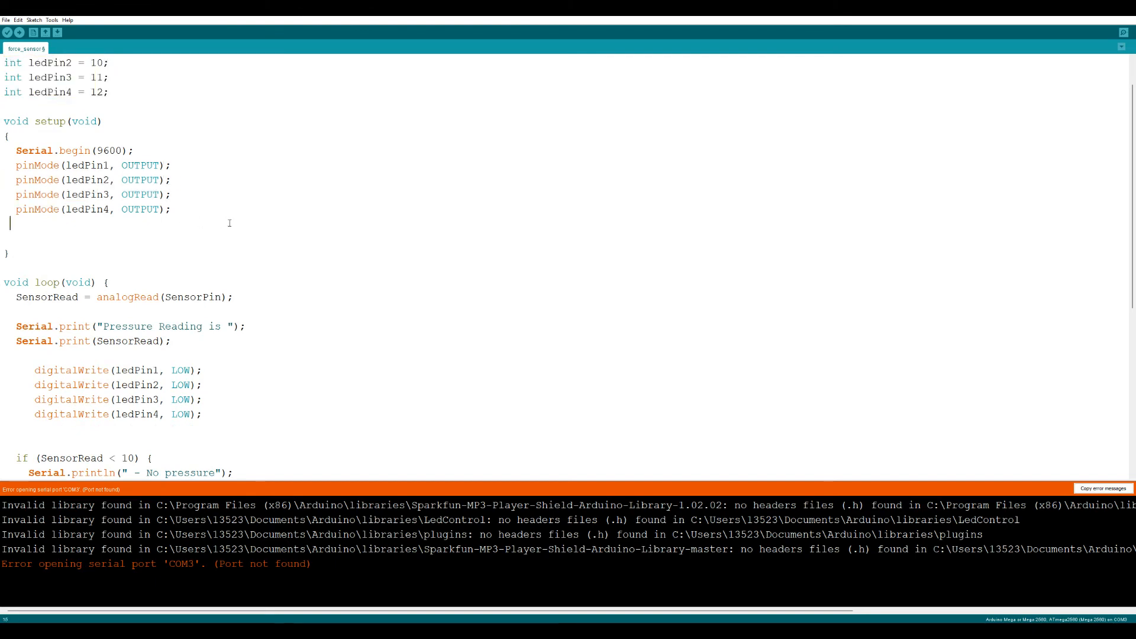
{"action": "scroll", "scroll_direction": "down", "scroll_amount": 3}
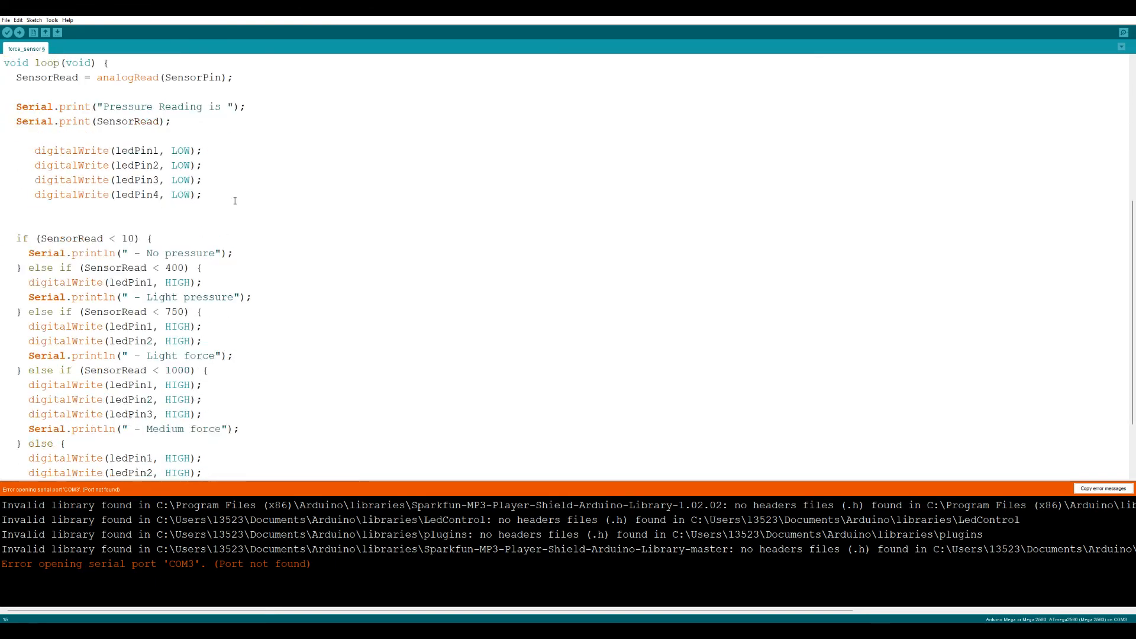
{"action": "scroll", "scroll_direction": "down", "scroll_amount": 3}
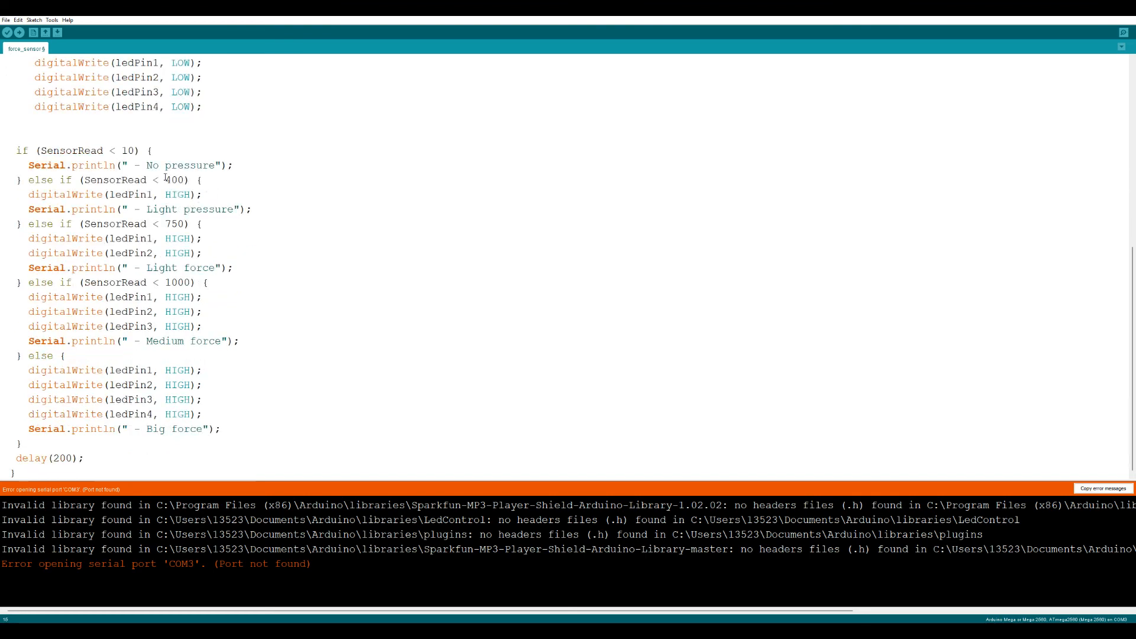
{"action": "double_click", "coordinate": [175, 179]}
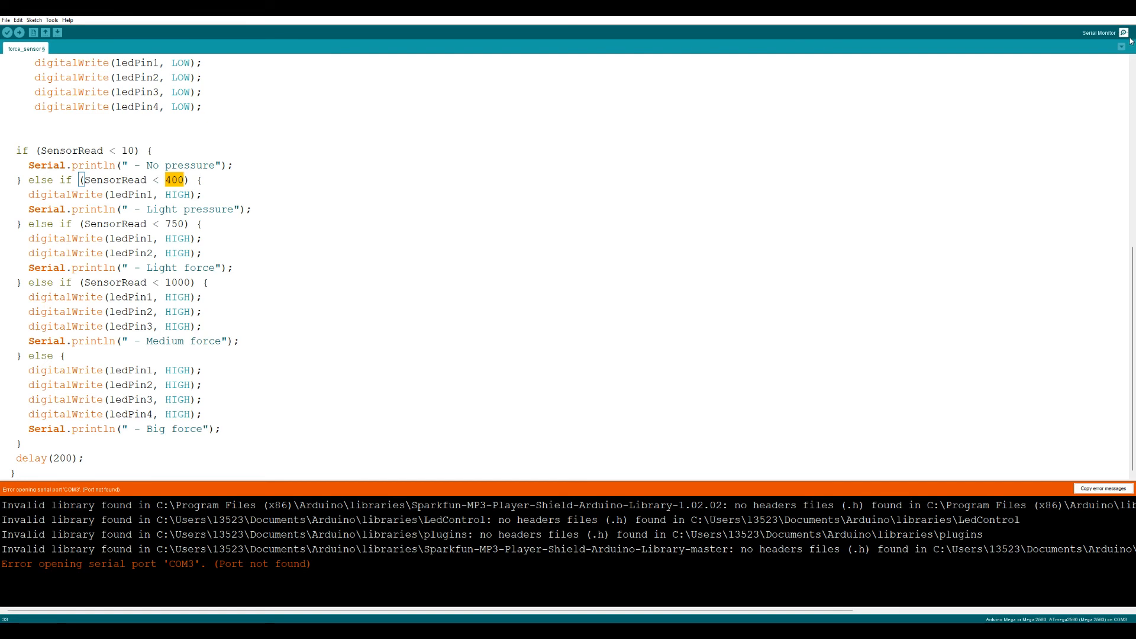
{"action": "left_click", "coordinate": [1100, 32]}
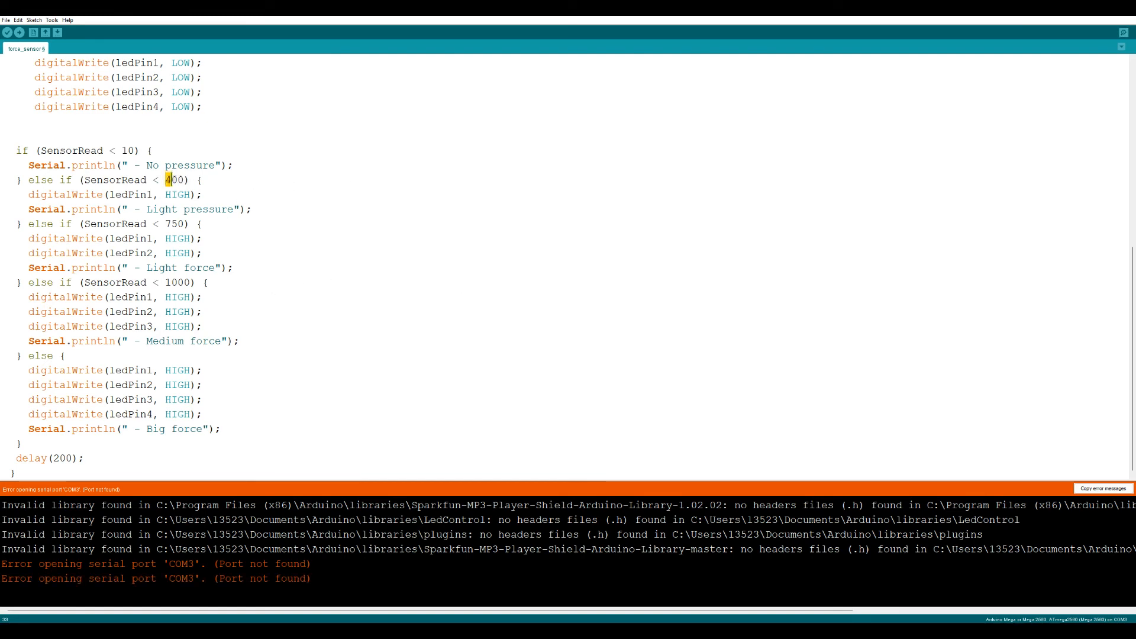
{"action": "double_click", "coordinate": [176, 179]}
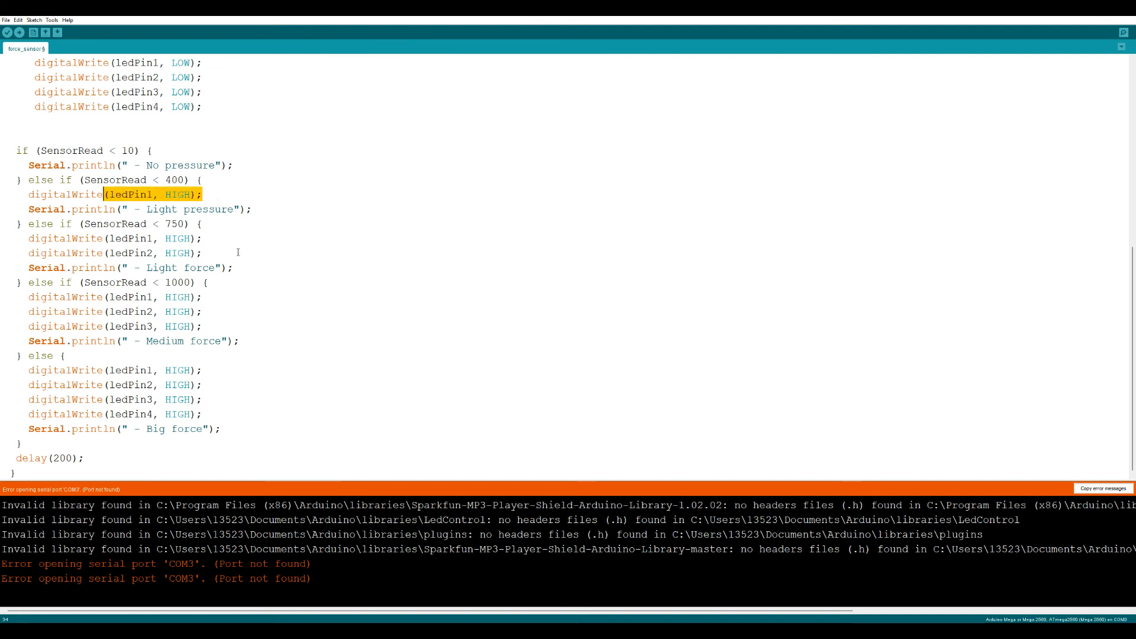
{"action": "left_click", "coordinate": [199, 238]}
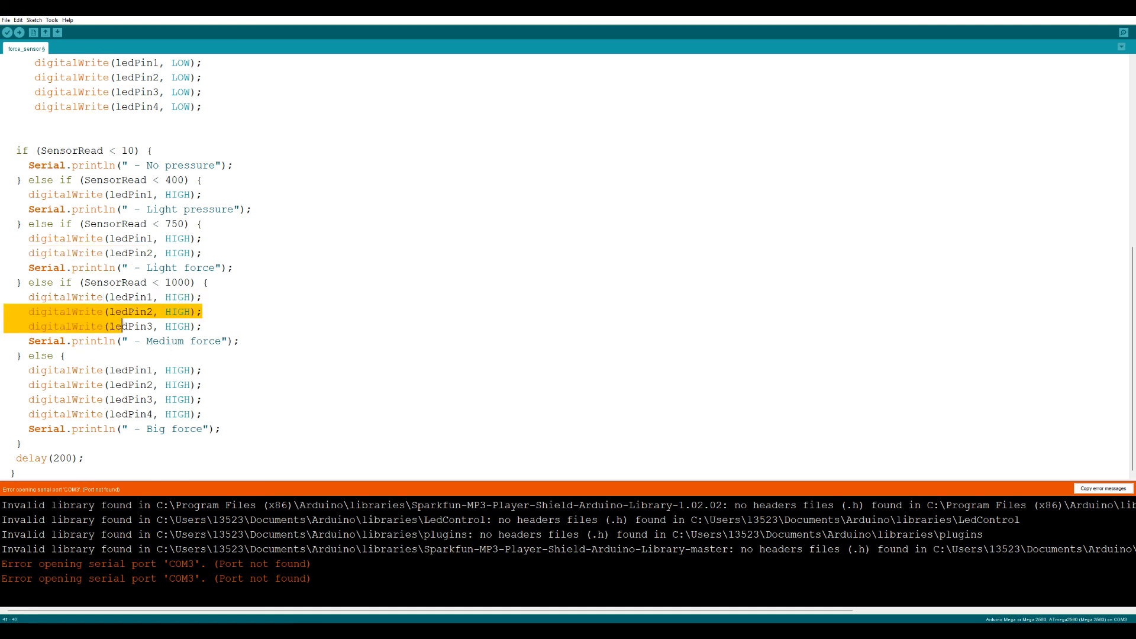
{"action": "left_click", "coordinate": [215, 341]}
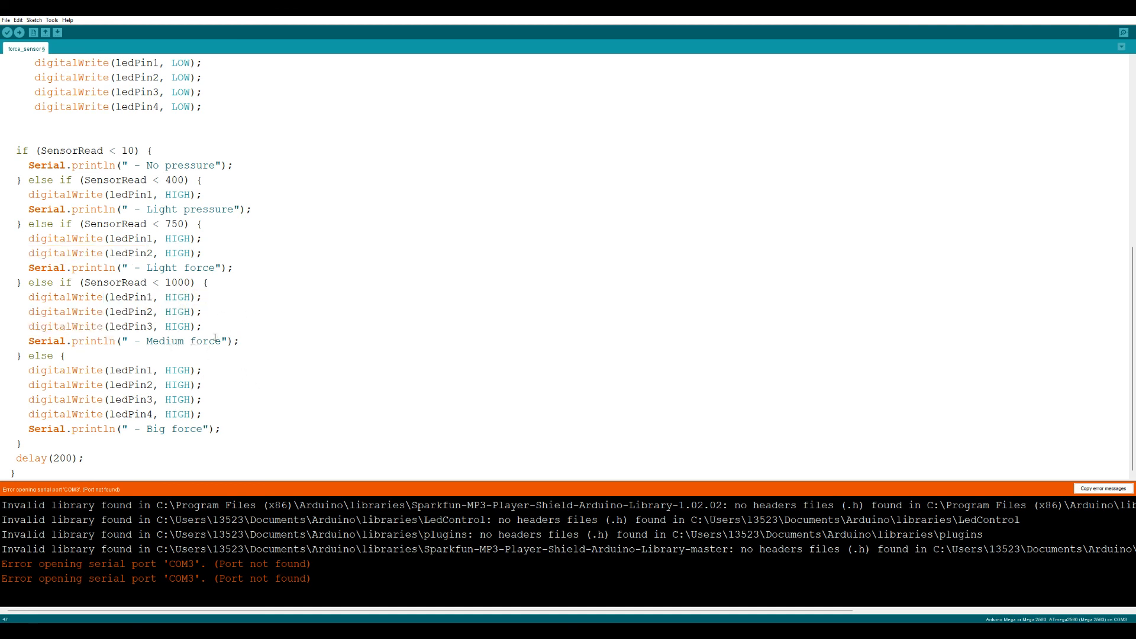
{"action": "left_click_drag", "start_coordinate": [28, 384], "coordinate": [142, 414]}
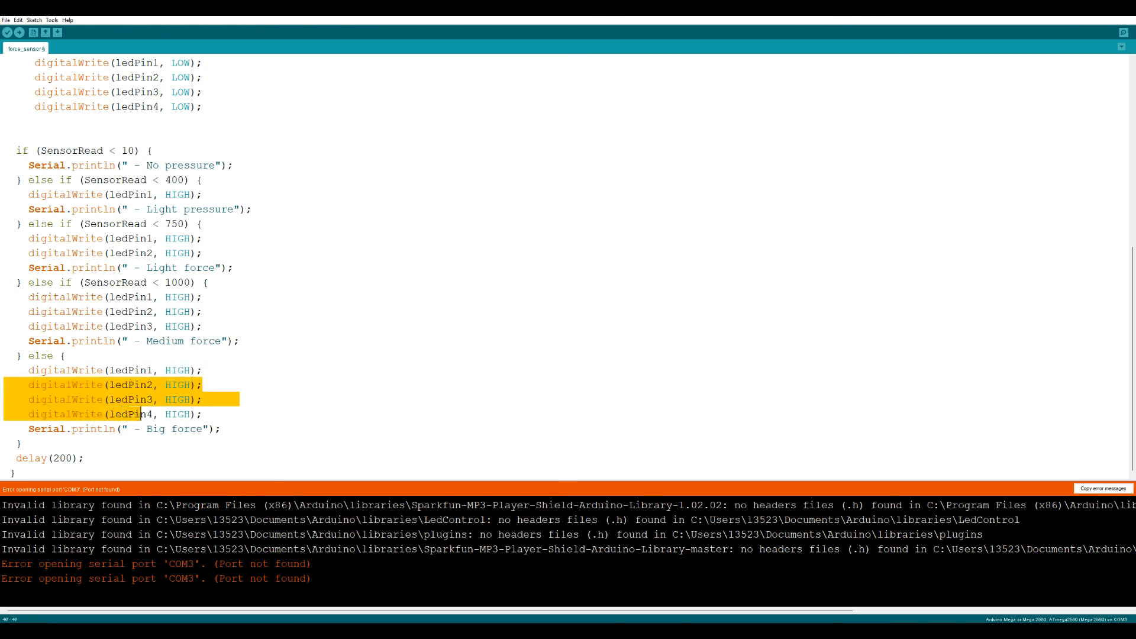